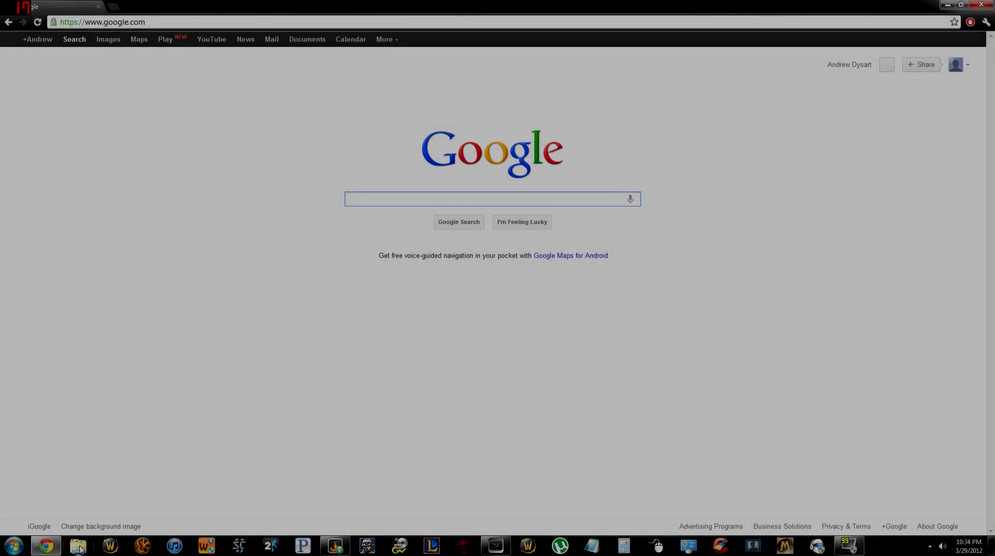
- Search Google for 'MouseMachine' and bring the Curse Client addon manager forward
{"action": "left_click", "coordinate": [492, 198]}
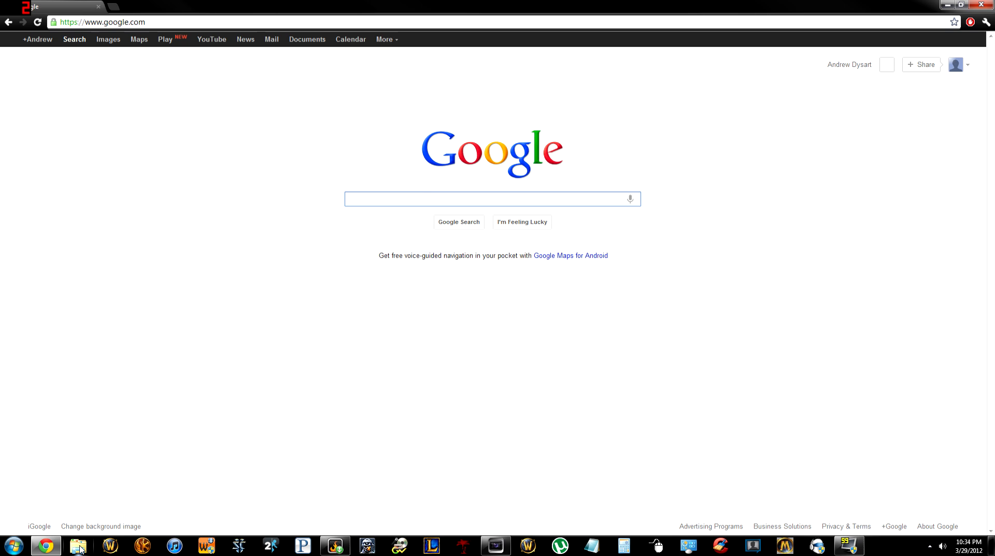
{"action": "left_click", "coordinate": [492, 198]}
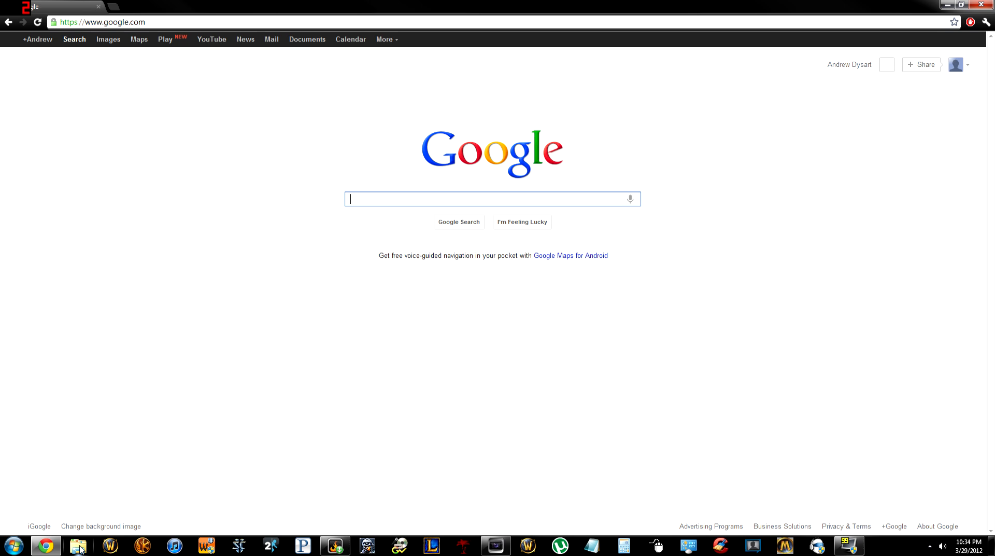
{"action": "mouse_move", "coordinate": [361, 216]}
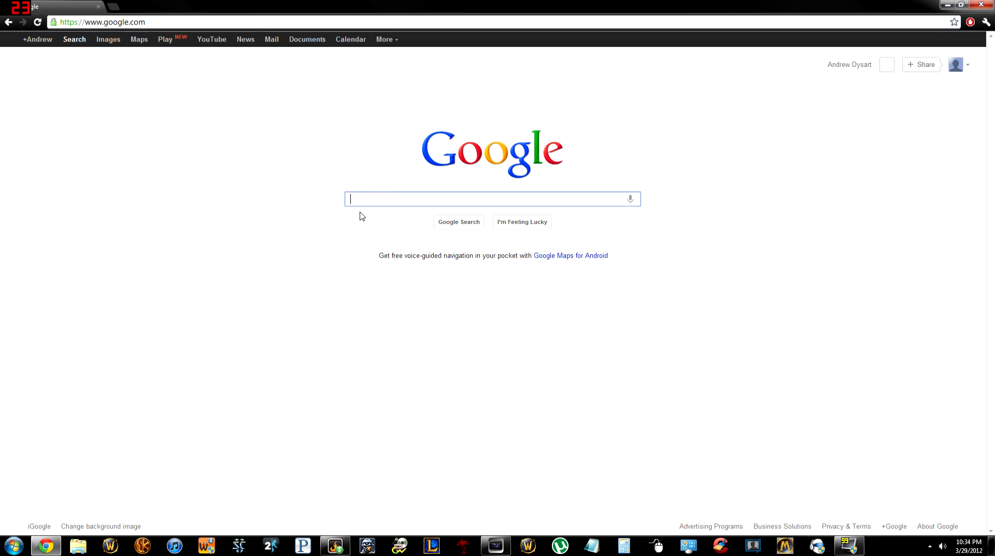
{"action": "type", "text": "MouseMachine"}
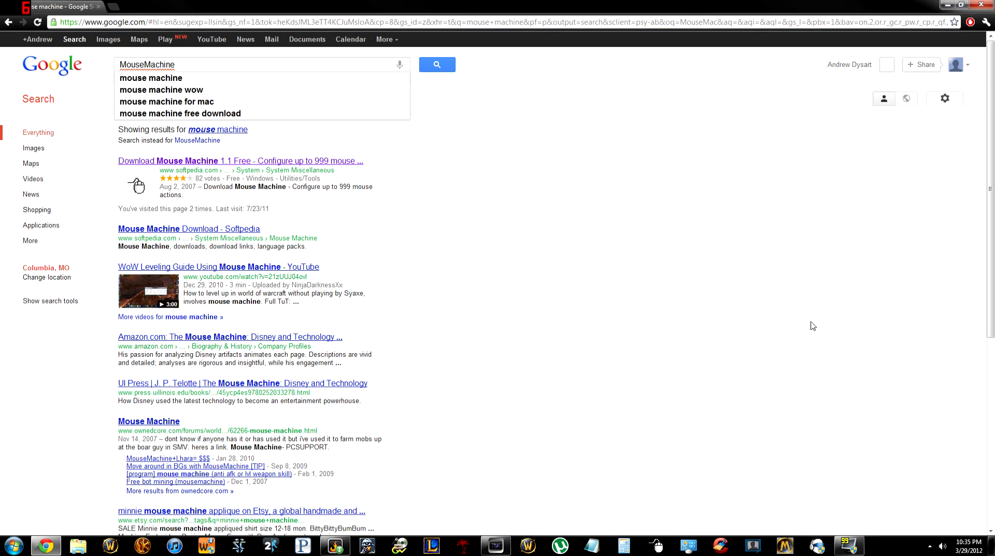
{"action": "left_click", "coordinate": [336, 545]}
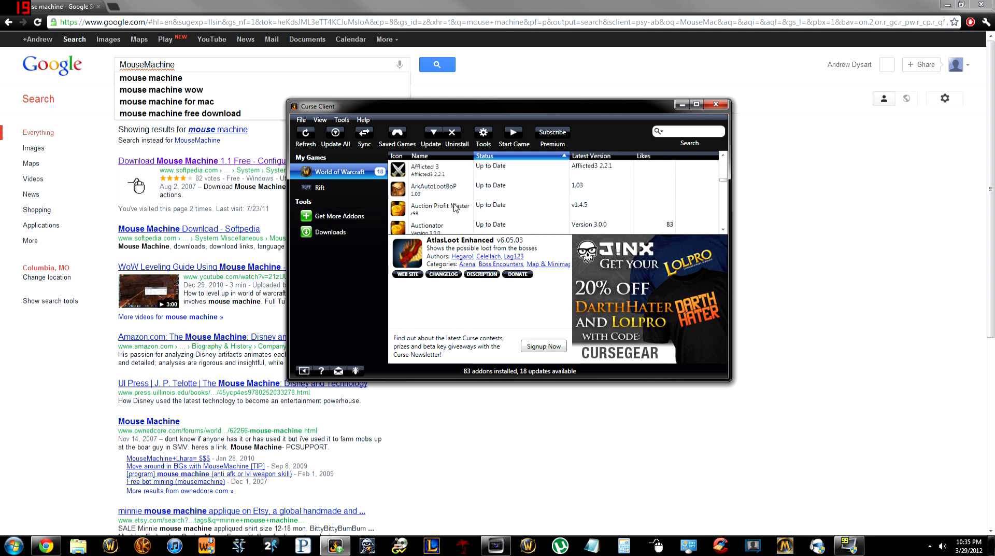
- Scroll the installed addons to find Panda, version 4.3.0.39-Beta
{"action": "scroll", "scroll_direction": "down", "scroll_amount": 3}
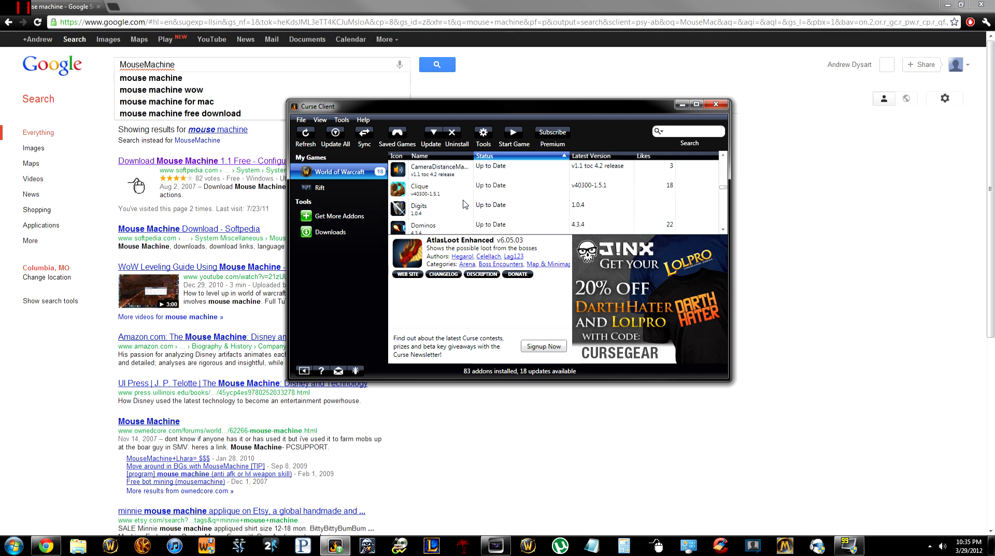
{"action": "scroll", "scroll_direction": "down", "scroll_amount": 3}
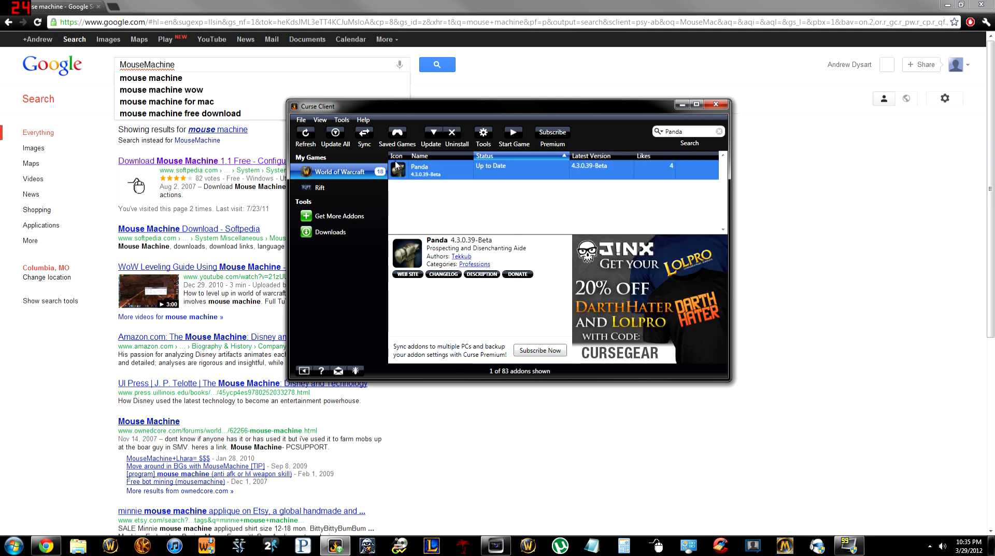
{"action": "mouse_move", "coordinate": [427, 238]}
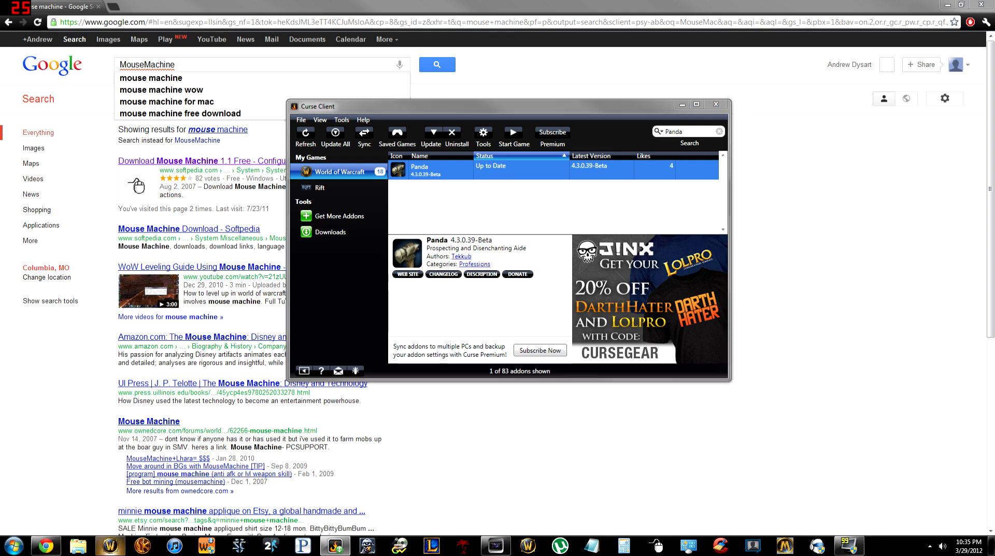
{"action": "mouse_move", "coordinate": [285, 391]}
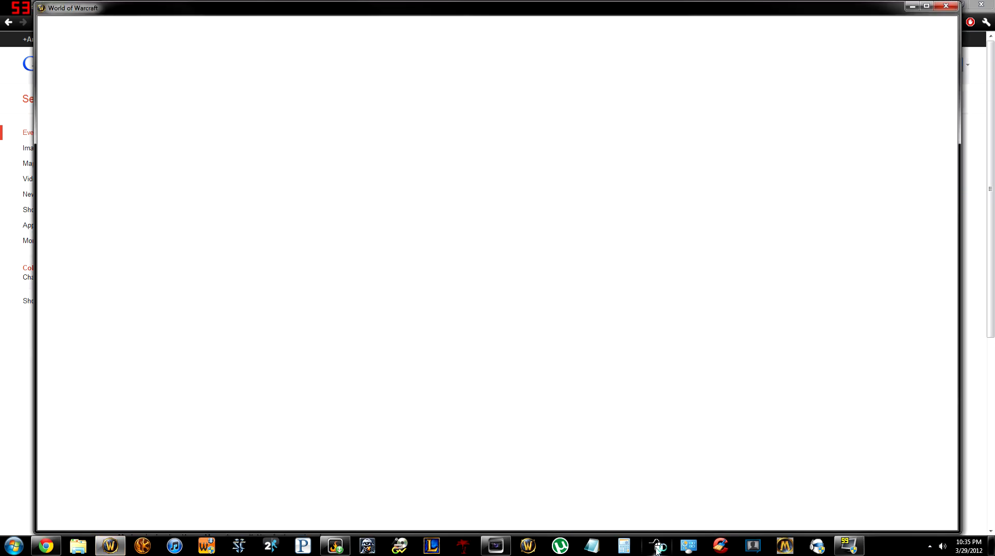
{"action": "left_click", "coordinate": [657, 545]}
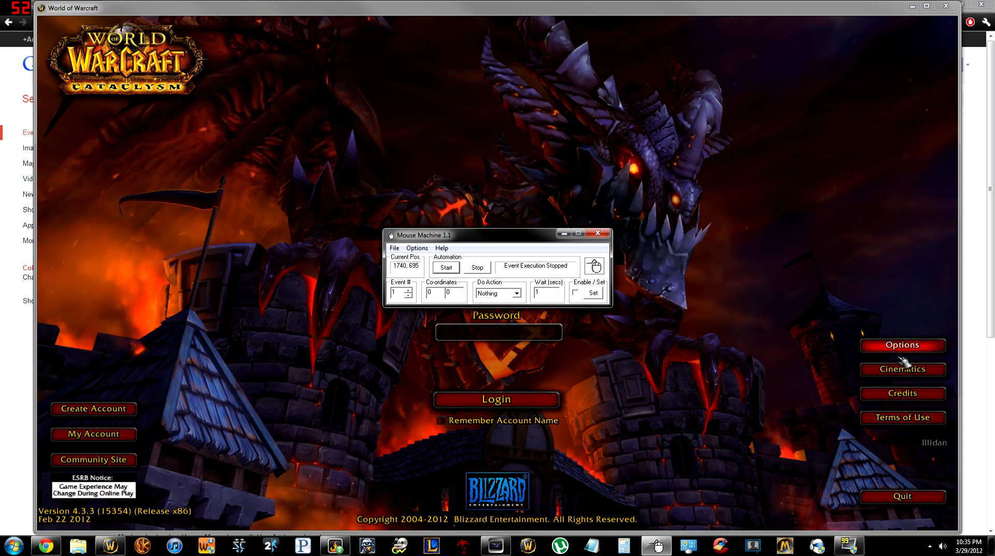
{"action": "left_click", "coordinate": [902, 345]}
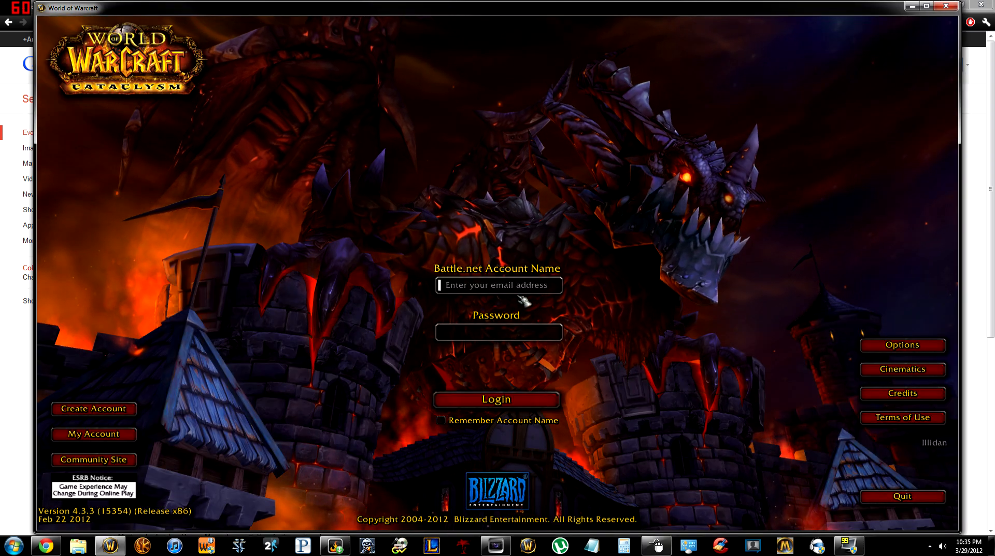
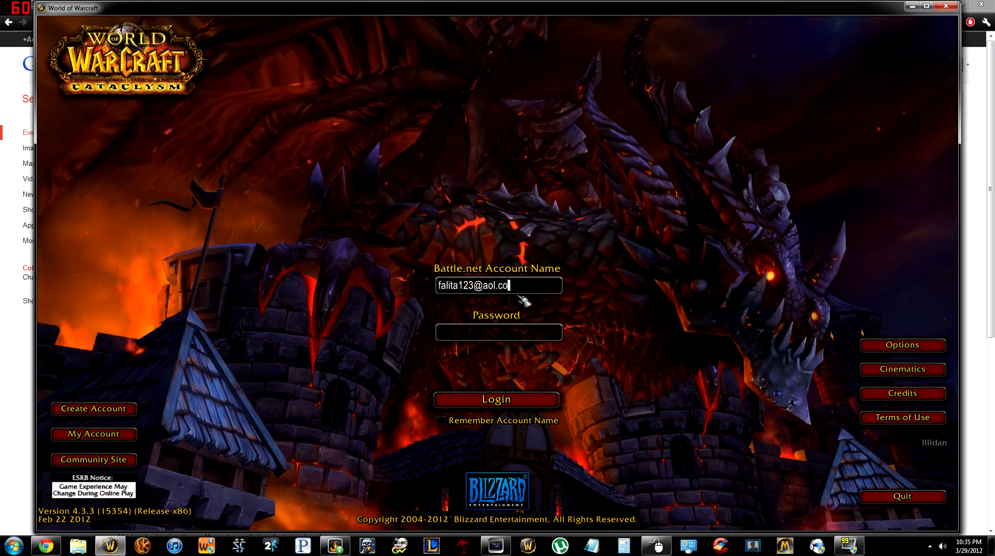
{"action": "left_click", "coordinate": [496, 399]}
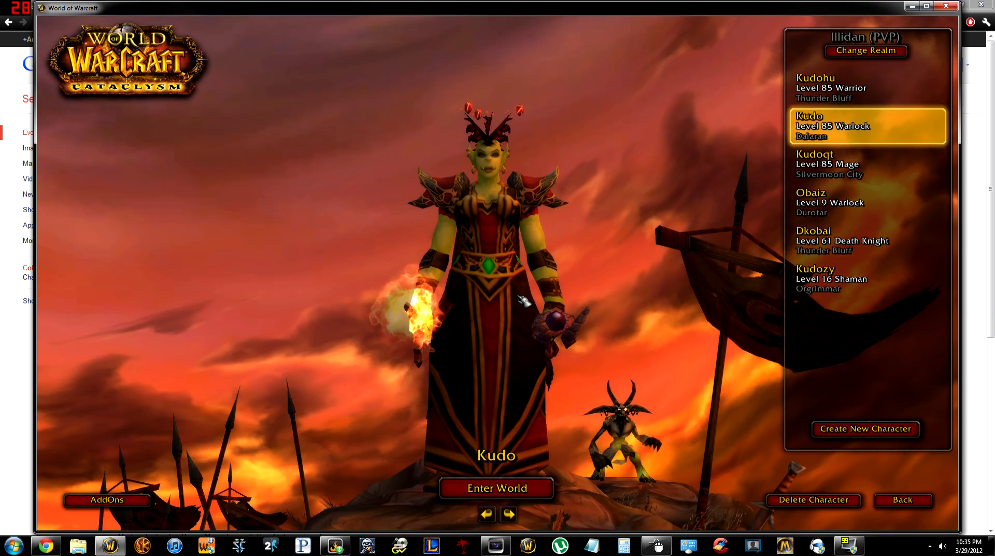
- Enter the world as Kudo, the level 85 warlock on Illidan
{"action": "left_click", "coordinate": [496, 488]}
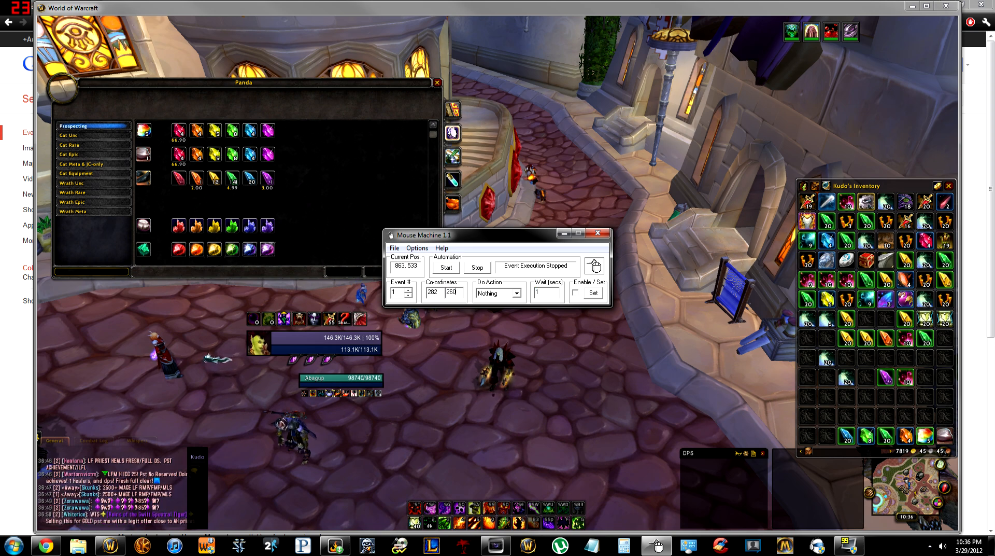
- Pick the click type in Mouse Machine's Event 1 Do Action dropdown
{"action": "left_click", "coordinate": [516, 293]}
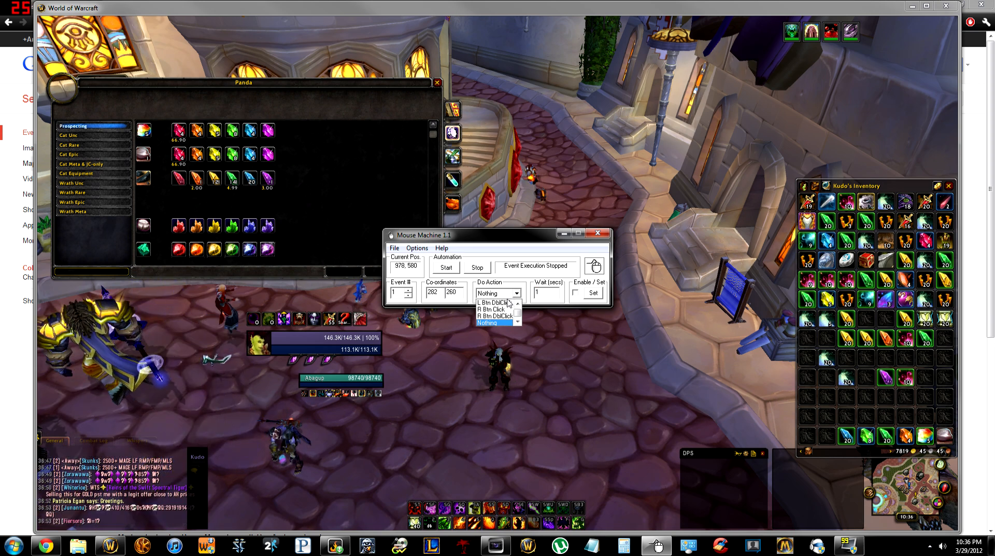
{"action": "left_click", "coordinate": [495, 308]}
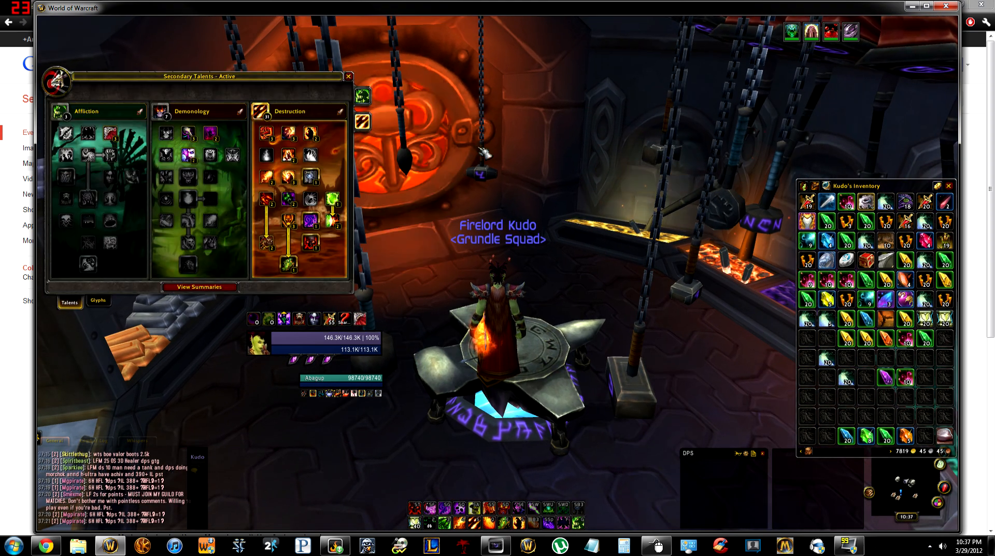
- Filter Jewelcrafting to Have Materials and Create All Alicite Pendants
{"action": "left_click", "coordinate": [348, 76]}
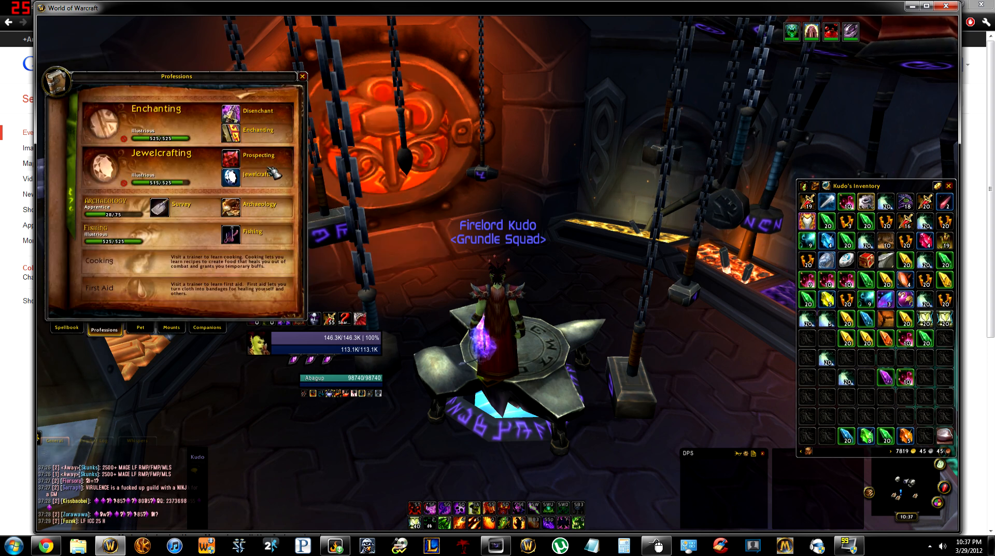
{"action": "left_click", "coordinate": [259, 175]}
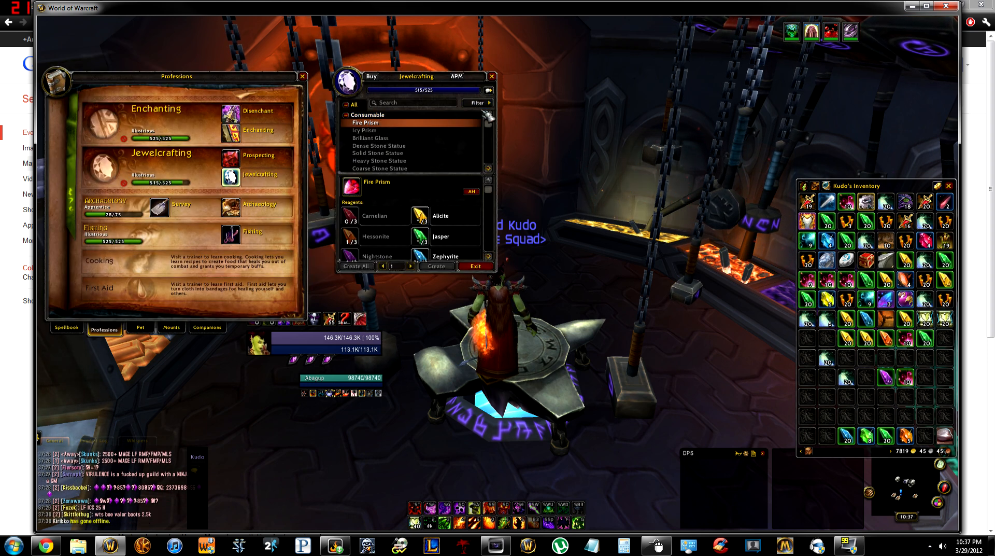
{"action": "left_click", "coordinate": [477, 102]}
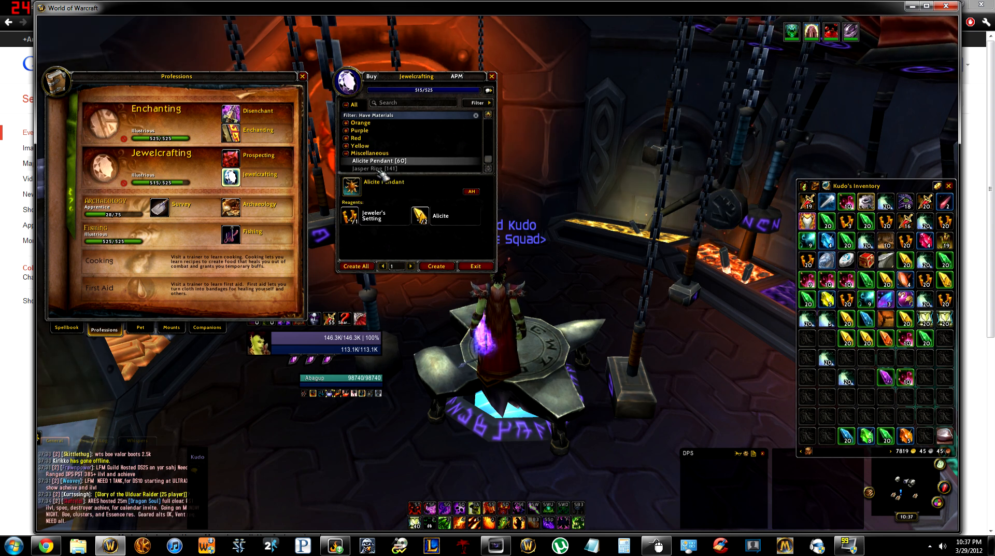
{"action": "left_click", "coordinate": [356, 266]}
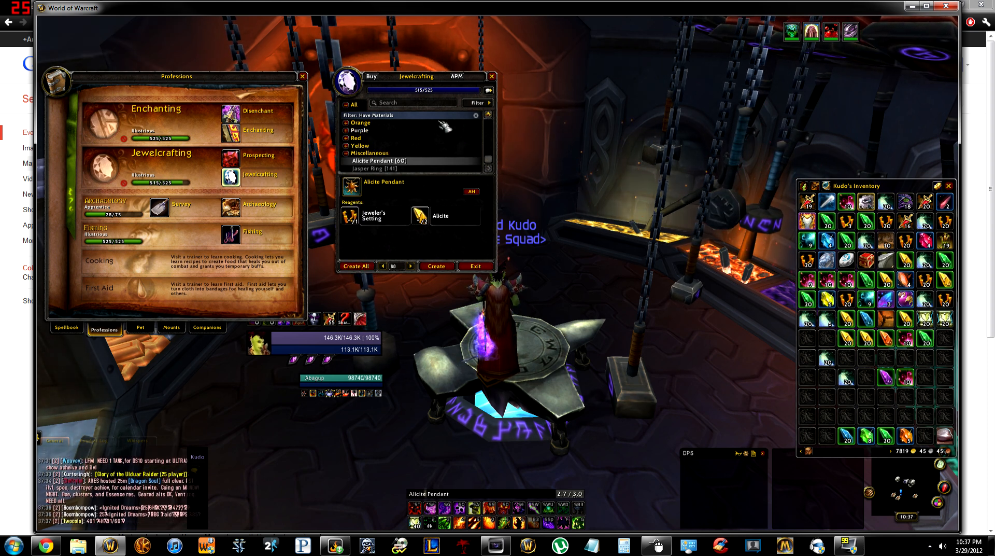
- Restart and keep the Alicite Pendant batch crafting until the count reaches 52
{"action": "left_click", "coordinate": [378, 169]}
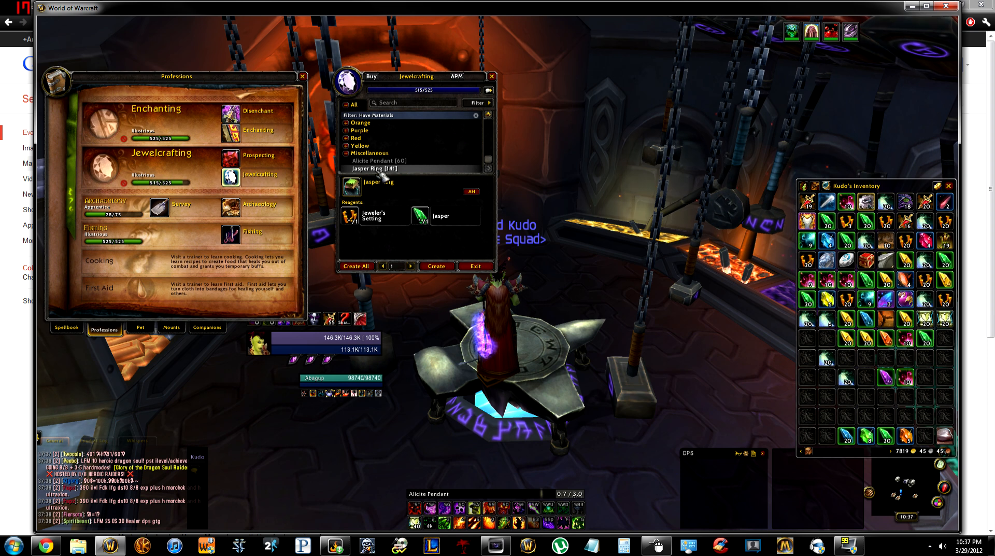
{"action": "left_click", "coordinate": [379, 161]}
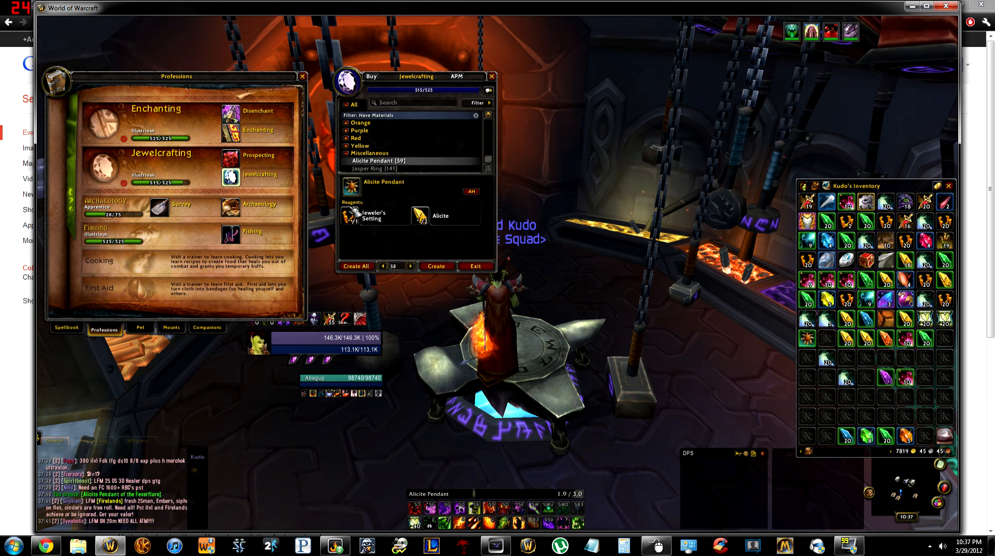
{"action": "left_click", "coordinate": [384, 266]}
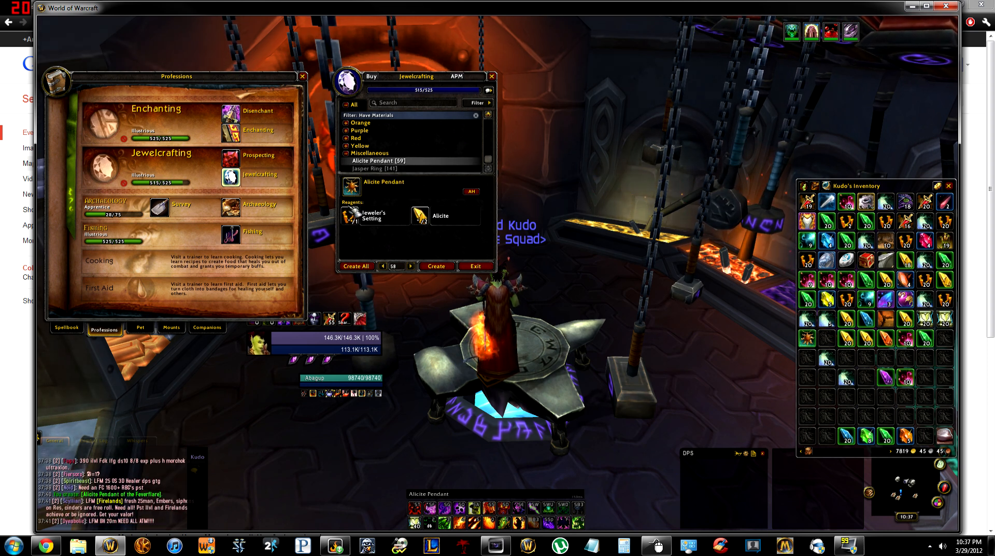
{"action": "left_click", "coordinate": [436, 265]}
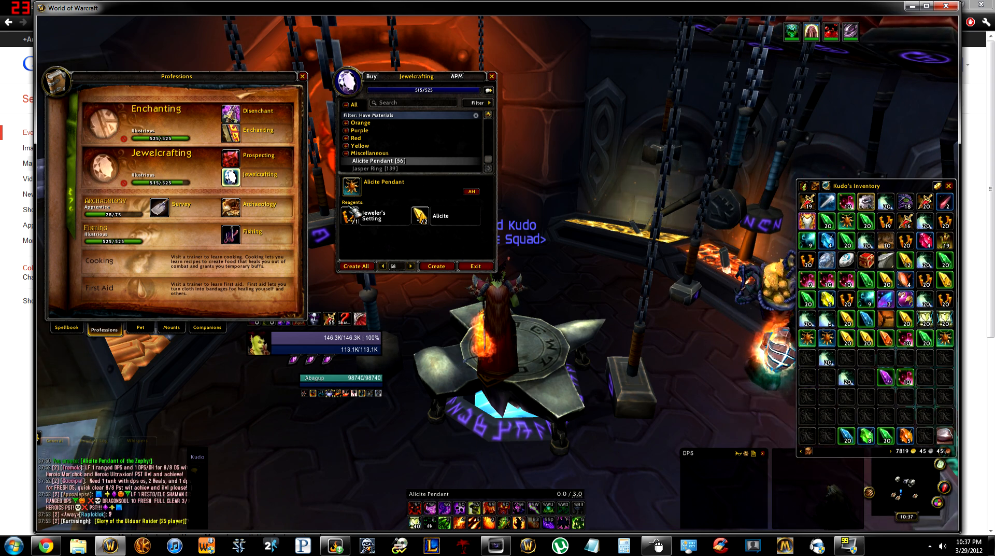
{"action": "left_click", "coordinate": [436, 265]}
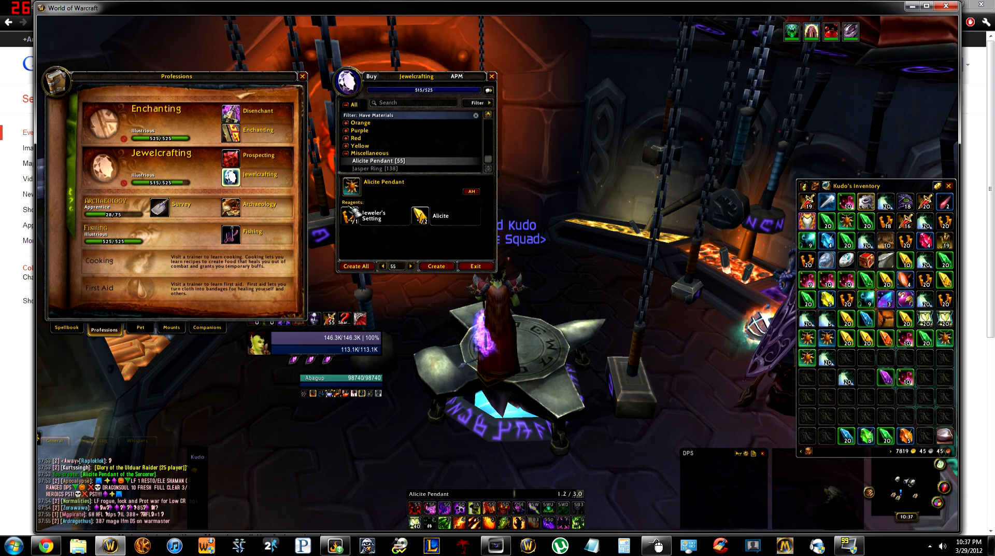
{"action": "left_click", "coordinate": [436, 265]}
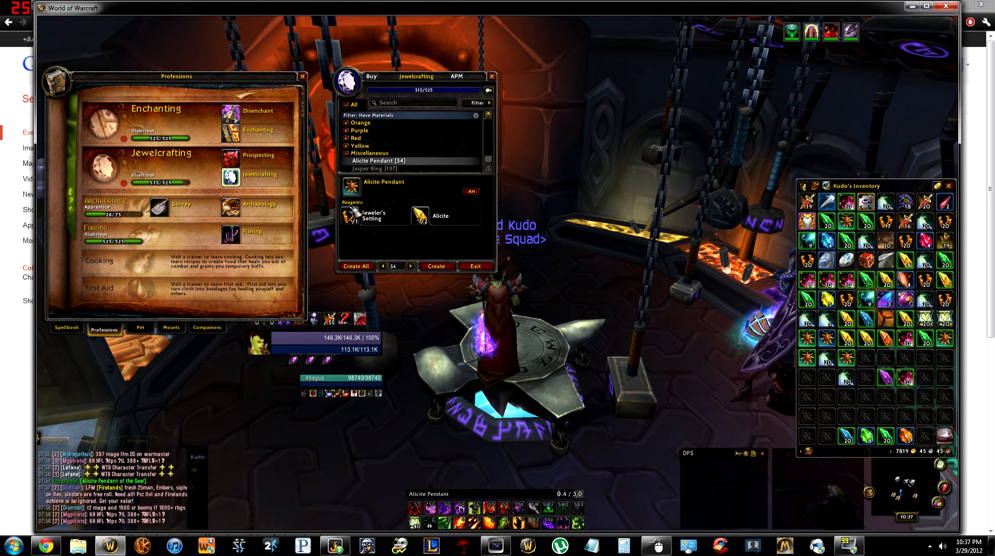
{"action": "left_click", "coordinate": [436, 265]}
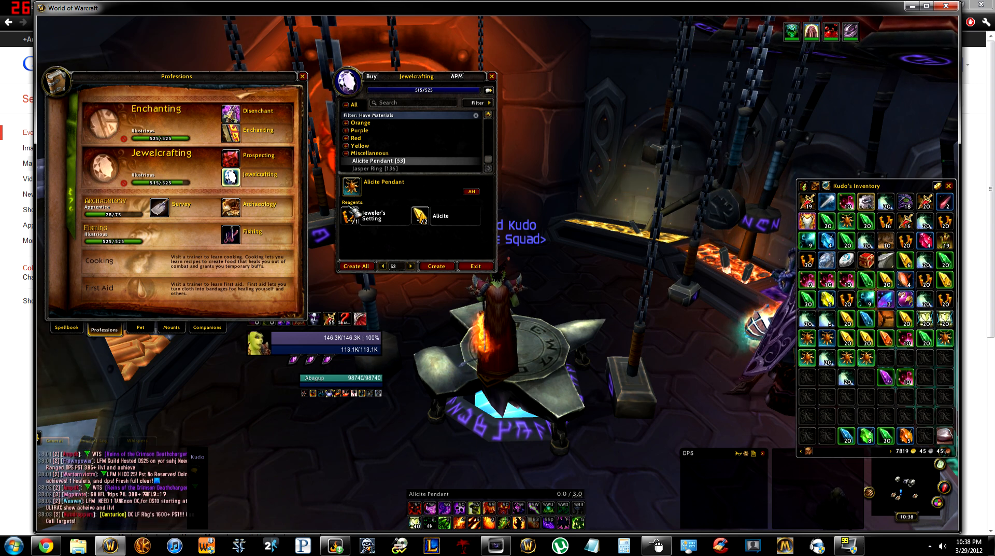
{"action": "left_click", "coordinate": [436, 266]}
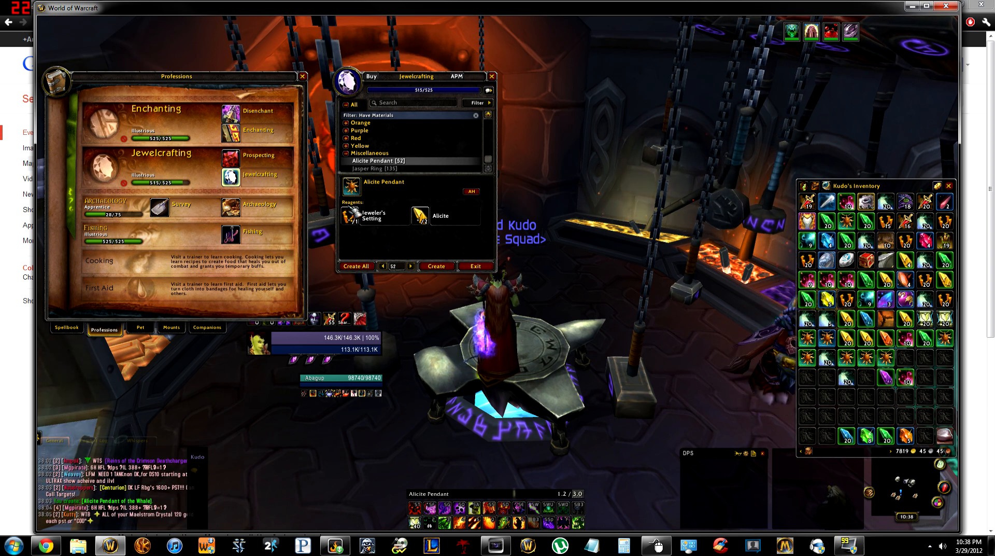
- Finish crafting, then disenchant four Alicite Pendants from the Panda disenchant list
{"action": "left_click", "coordinate": [436, 265]}
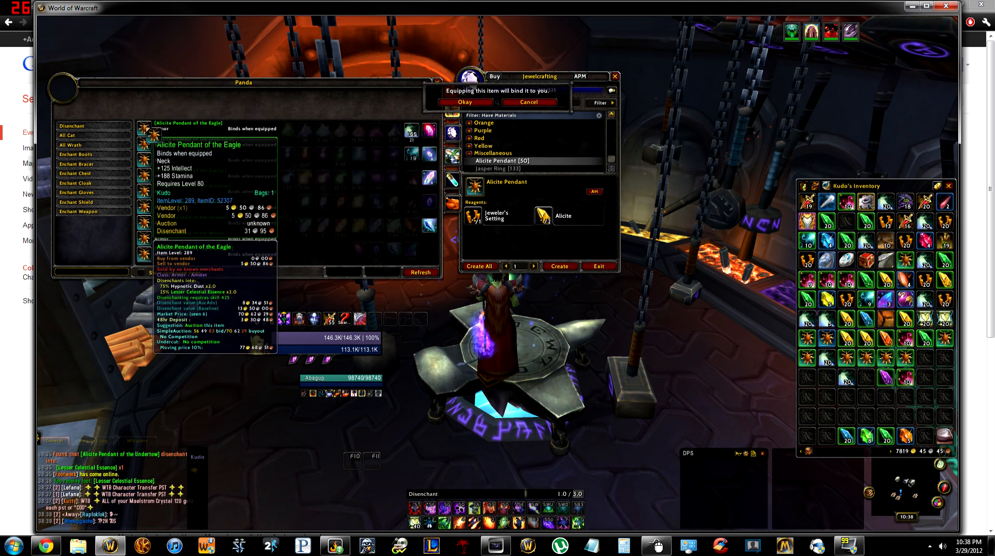
{"action": "left_click", "coordinate": [466, 102]}
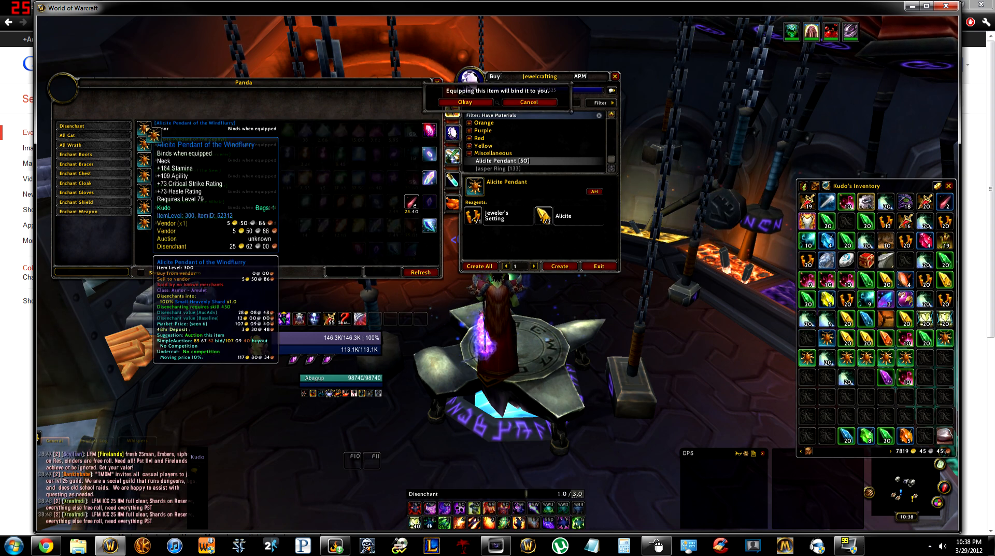
{"action": "left_click", "coordinate": [465, 102]}
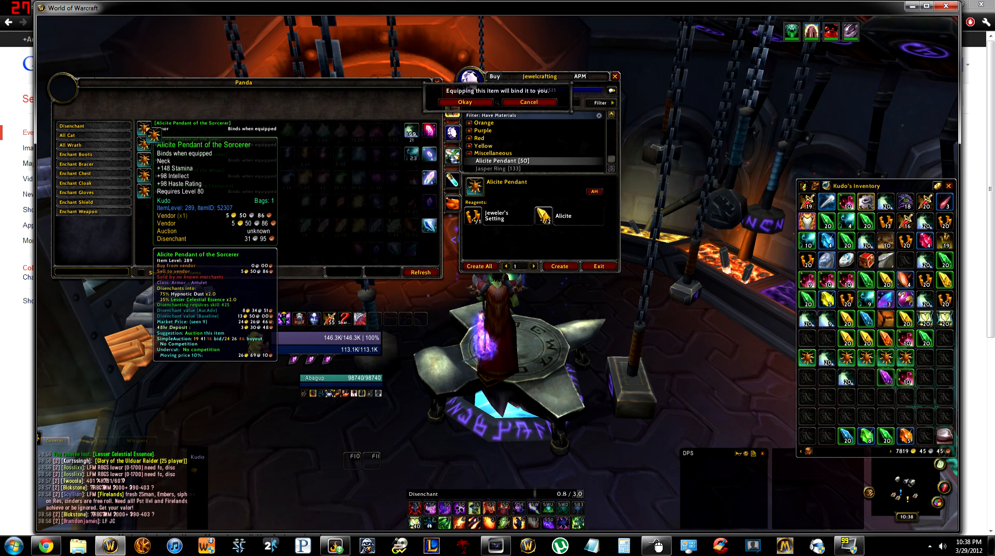
{"action": "left_click", "coordinate": [464, 102]}
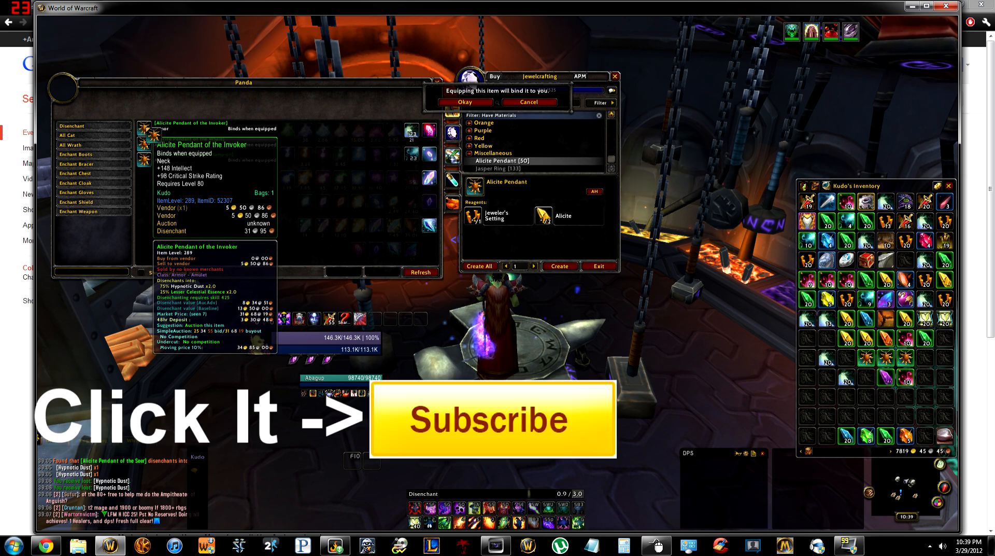
{"action": "left_click", "coordinate": [464, 101]}
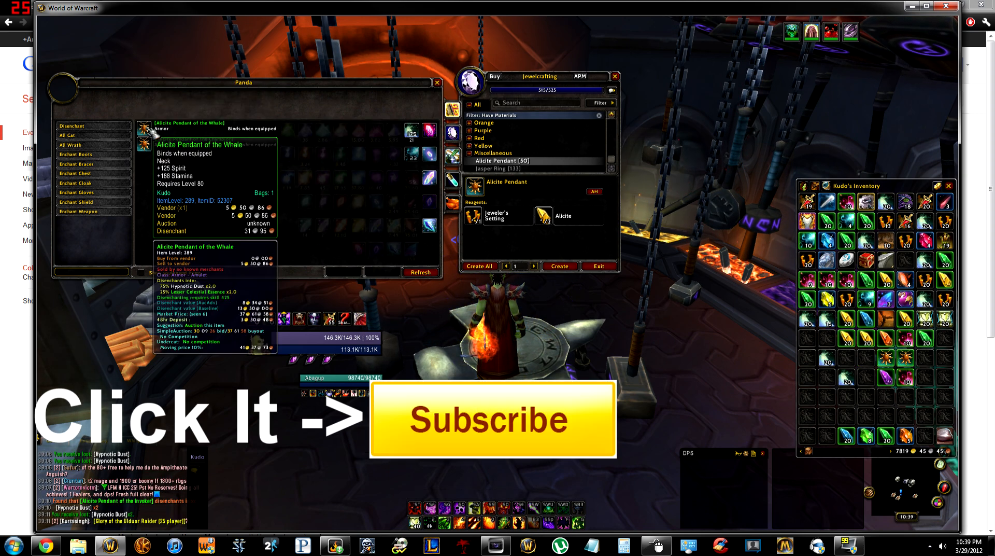